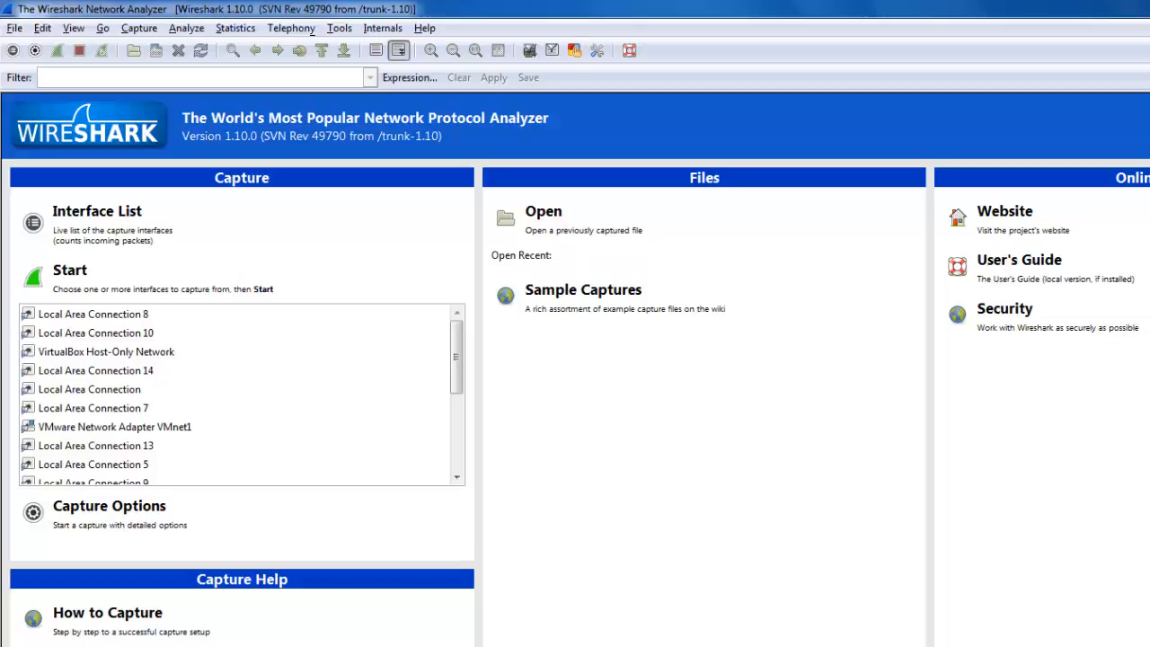
mouse_move(981, 471)
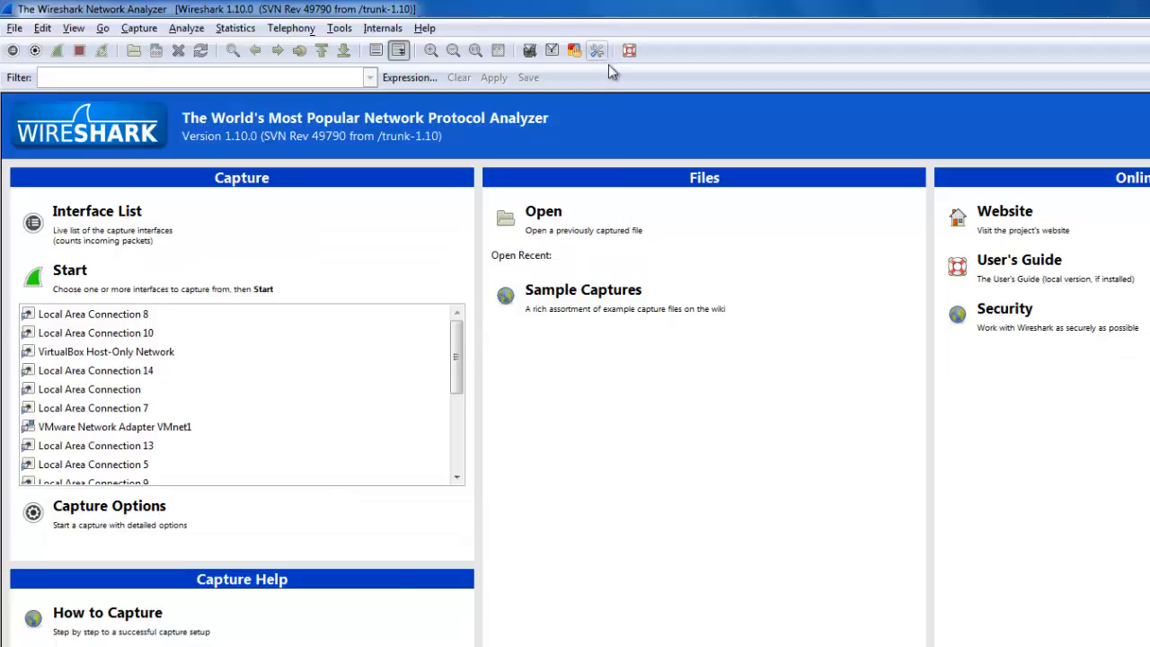
mouse_move(830, 449)
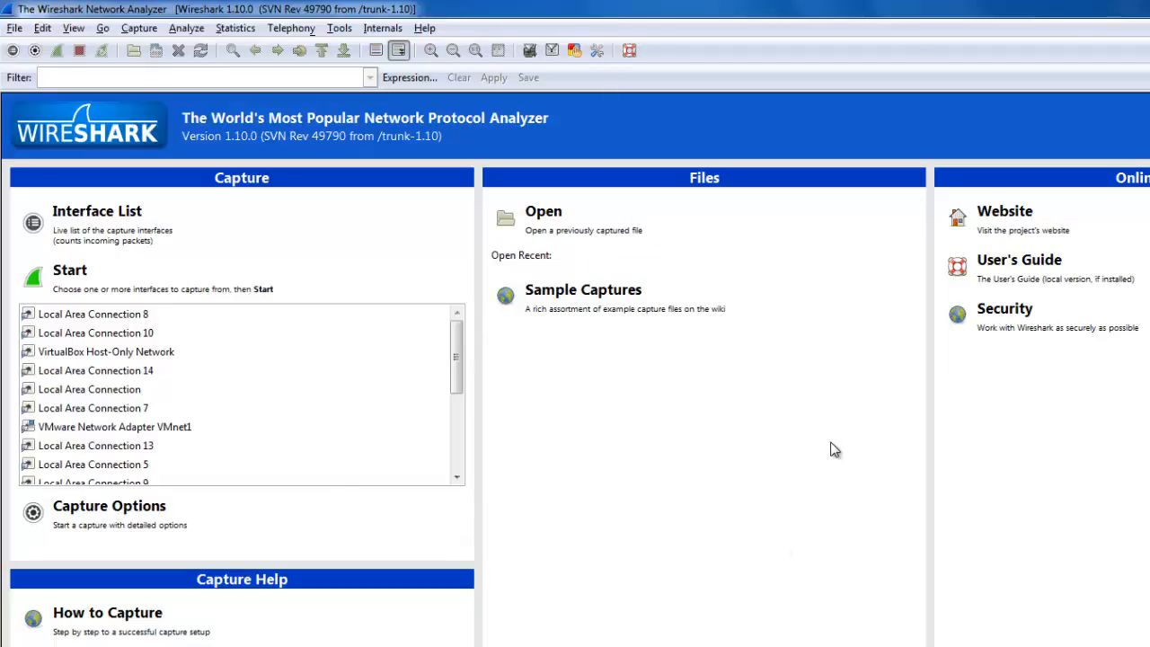
mouse_move(801, 442)
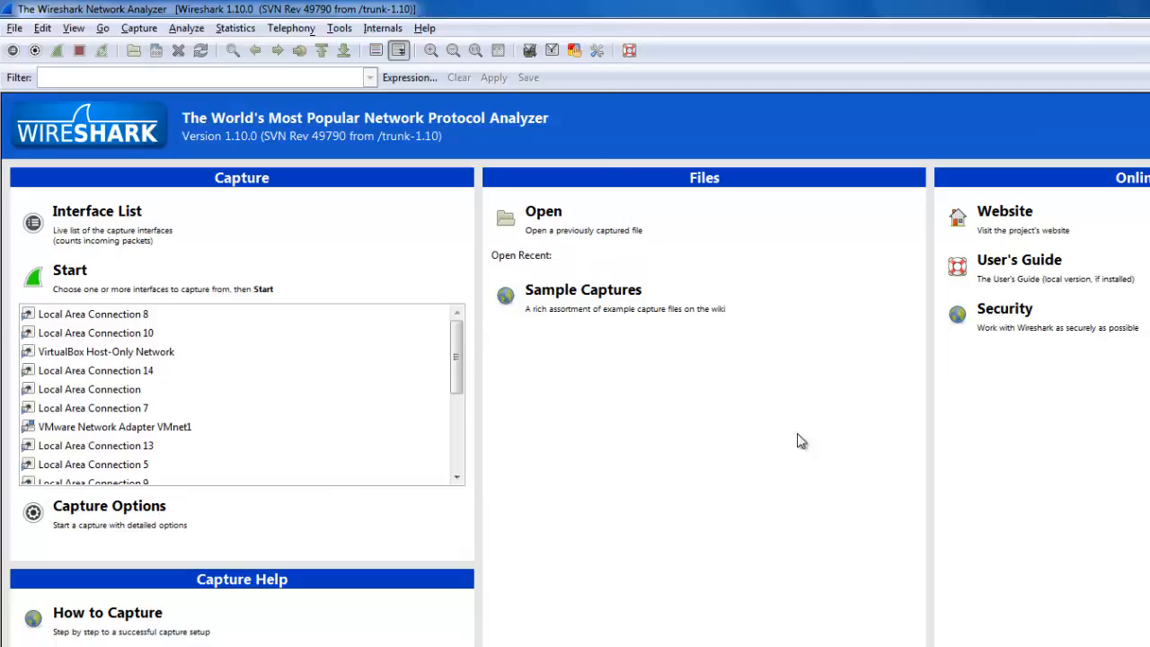
mouse_move(124, 280)
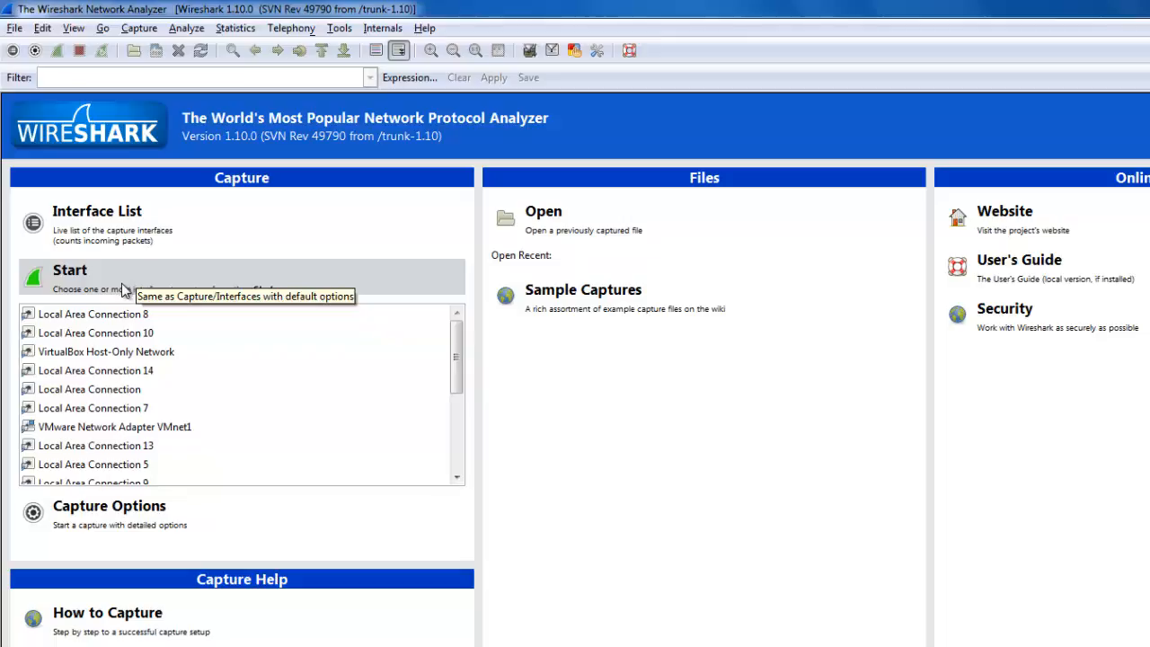
mouse_move(123, 312)
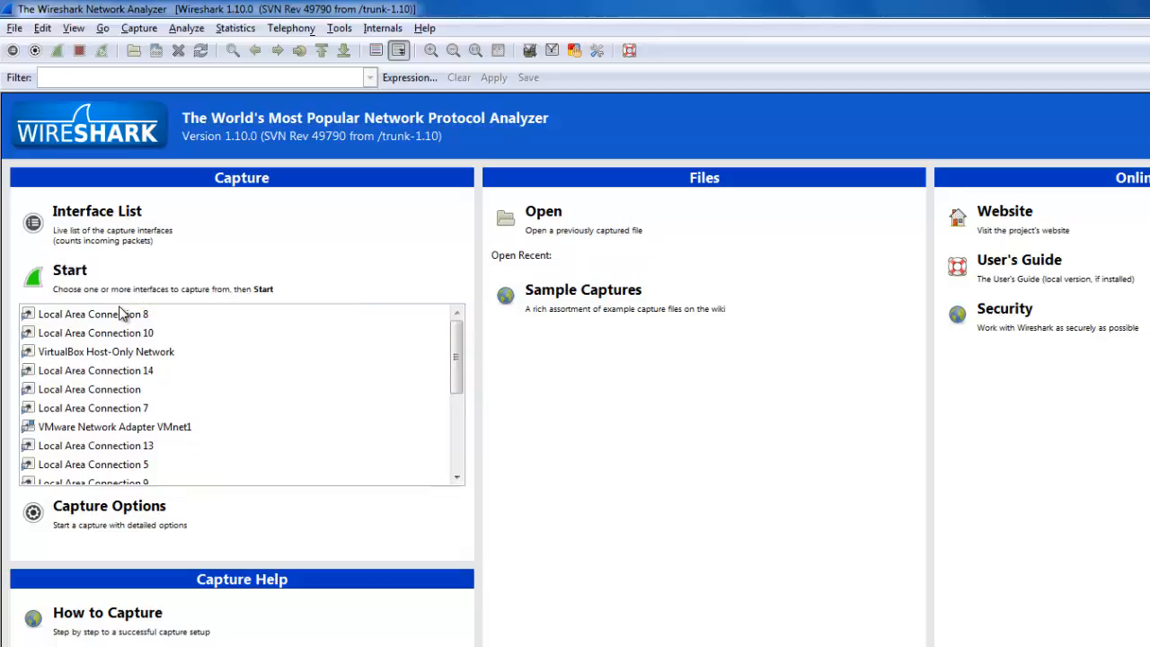
mouse_move(101, 340)
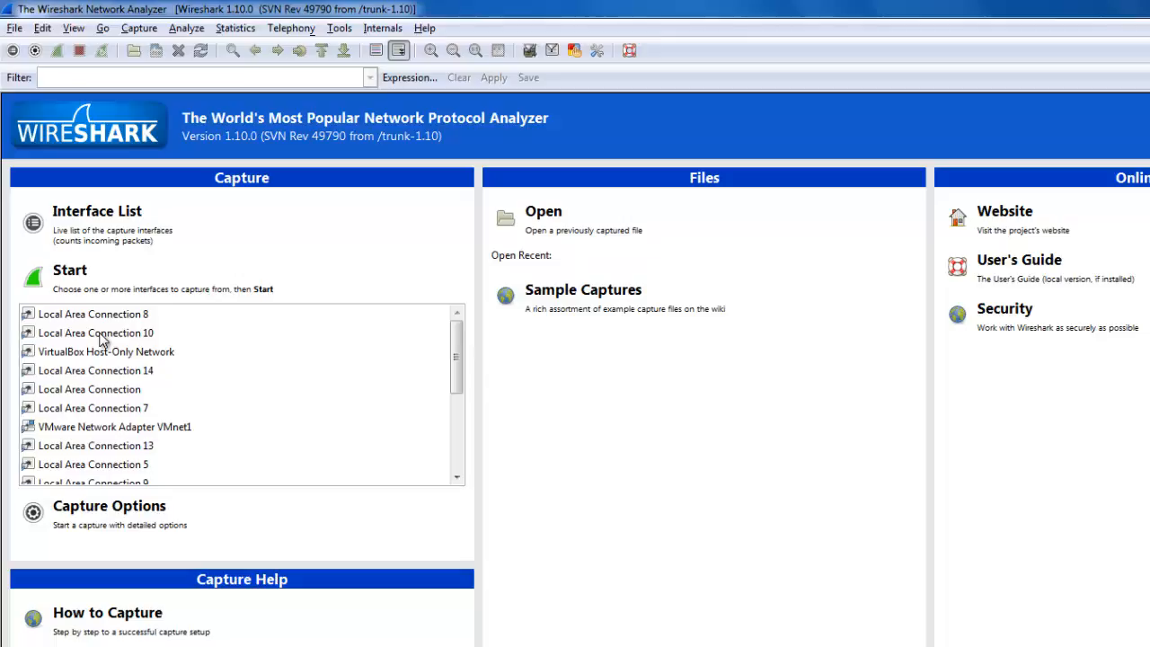
mouse_move(101, 314)
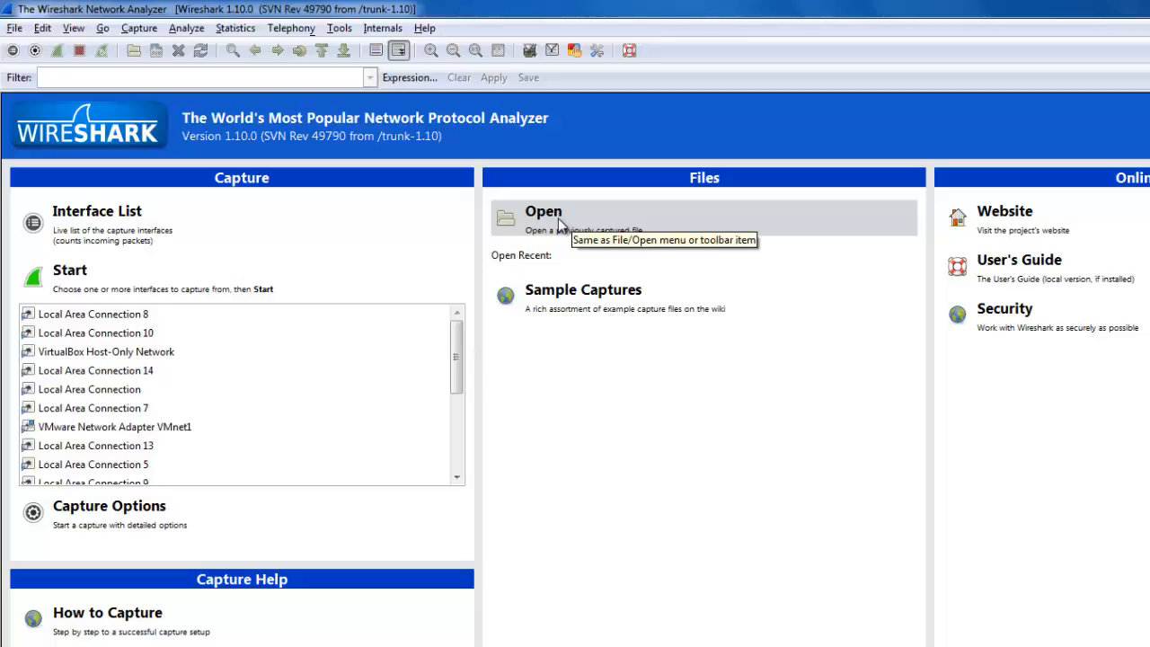
mouse_move(557, 226)
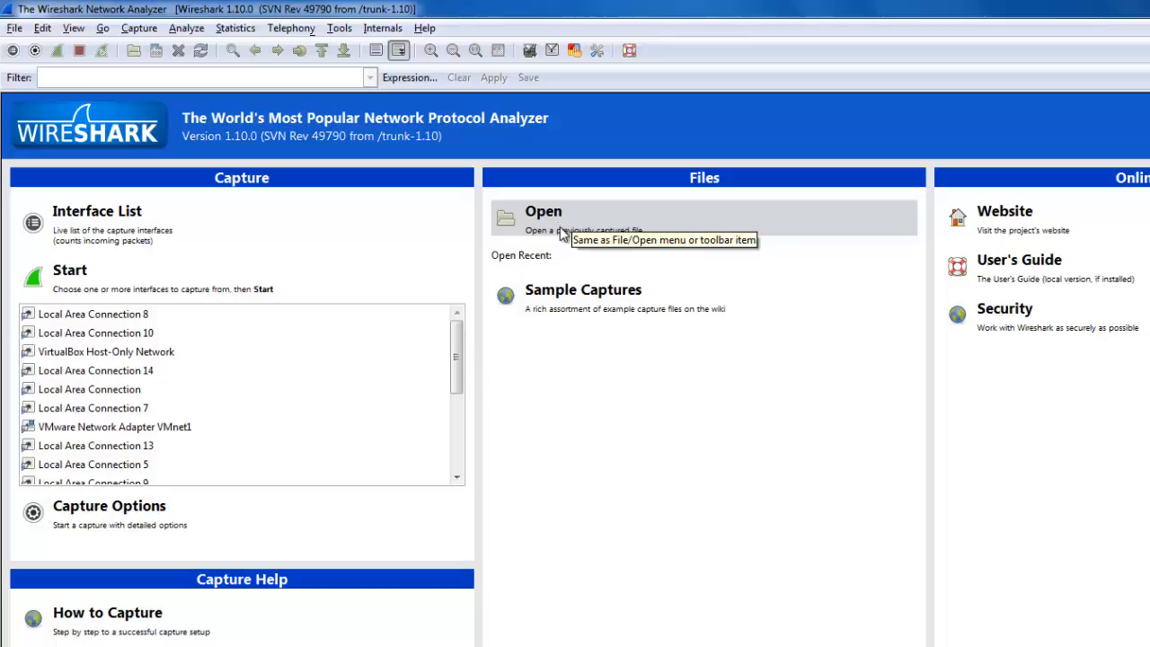
mouse_move(561, 251)
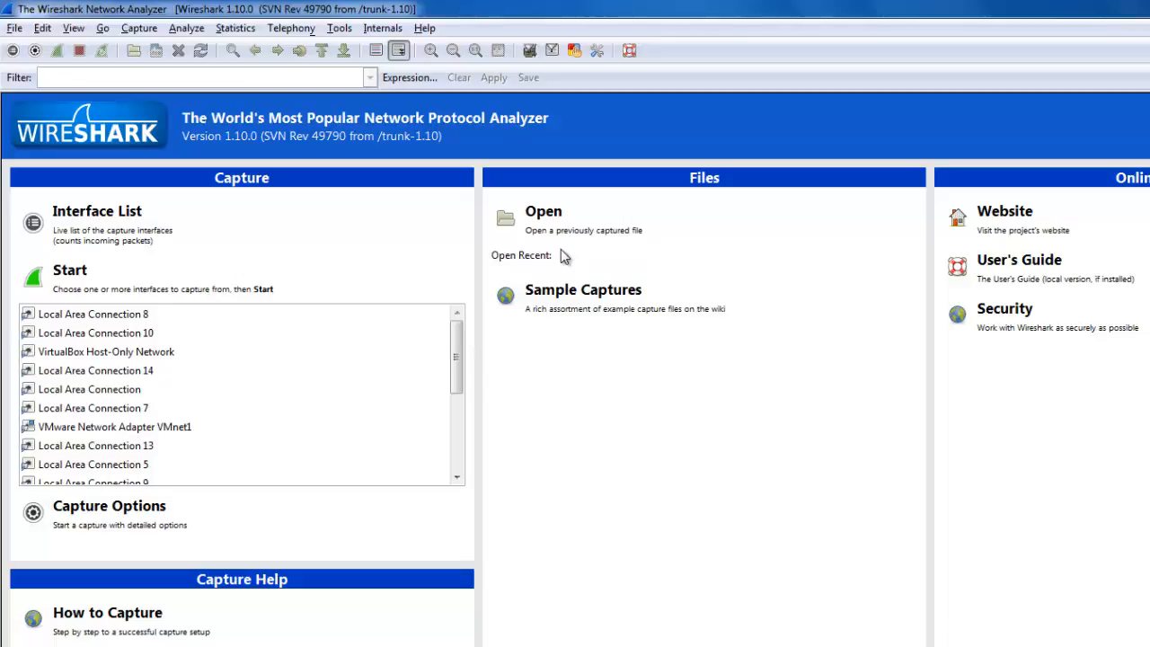
mouse_move(614, 296)
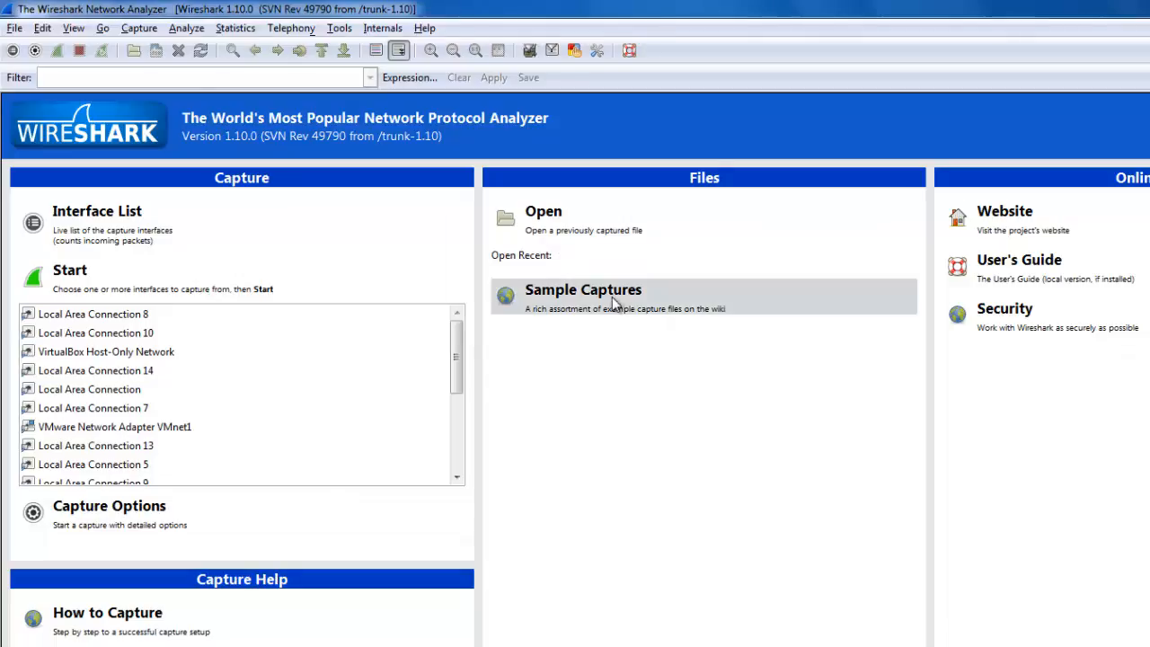
mouse_move(644, 345)
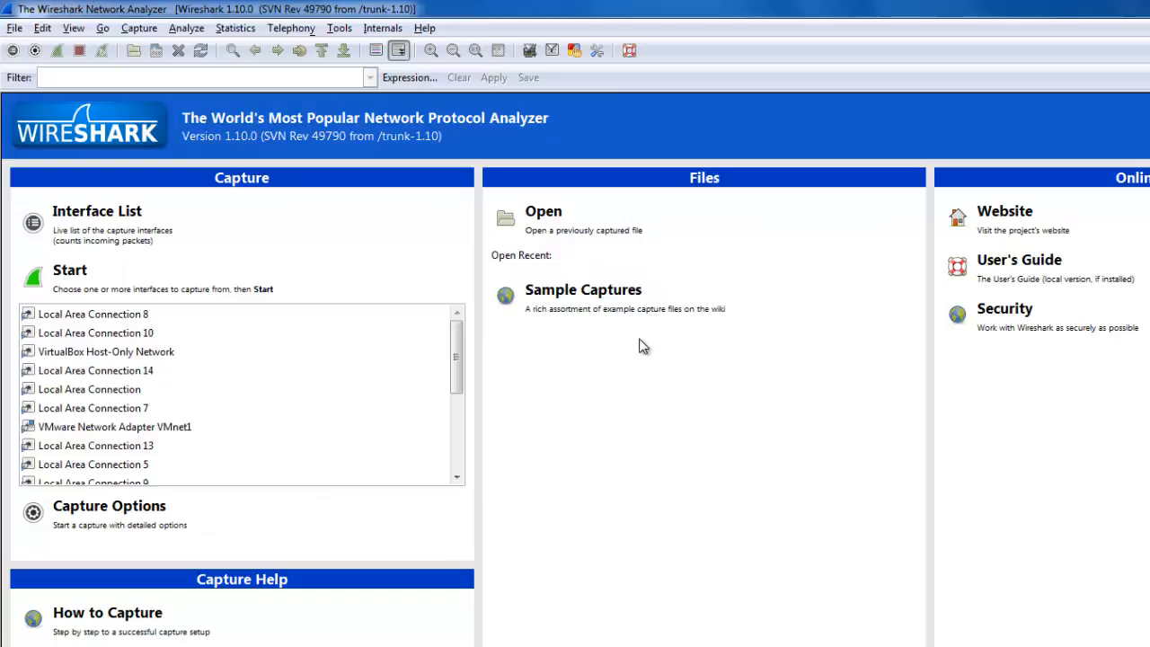
mouse_move(287, 372)
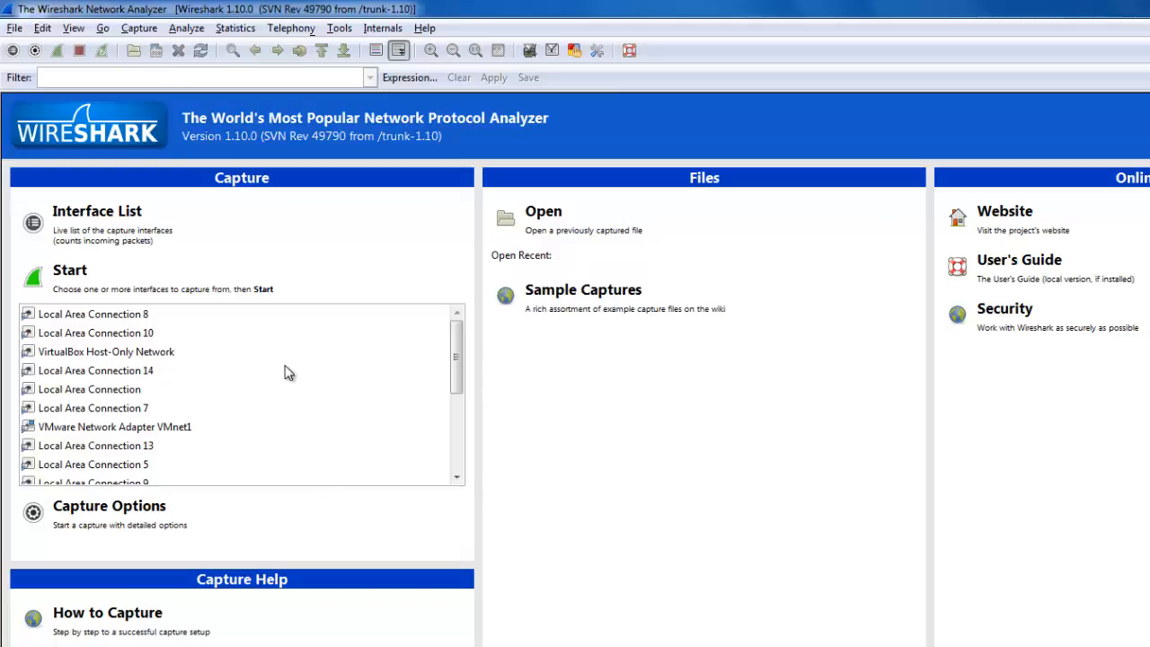
mouse_move(1103, 426)
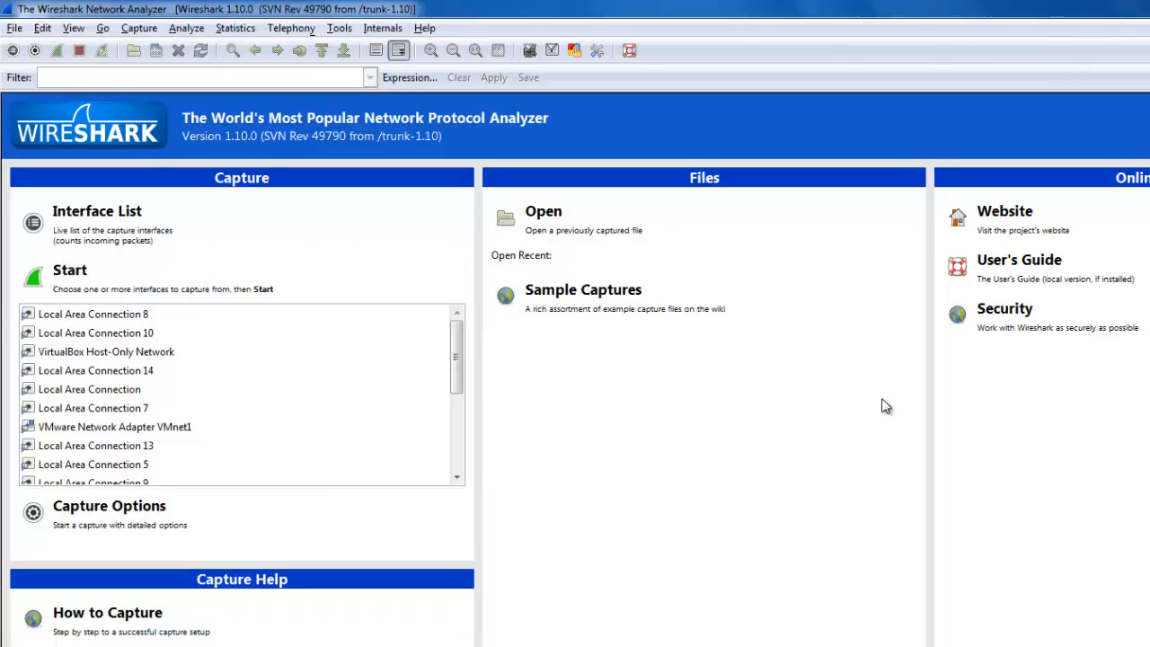
mouse_move(704, 413)
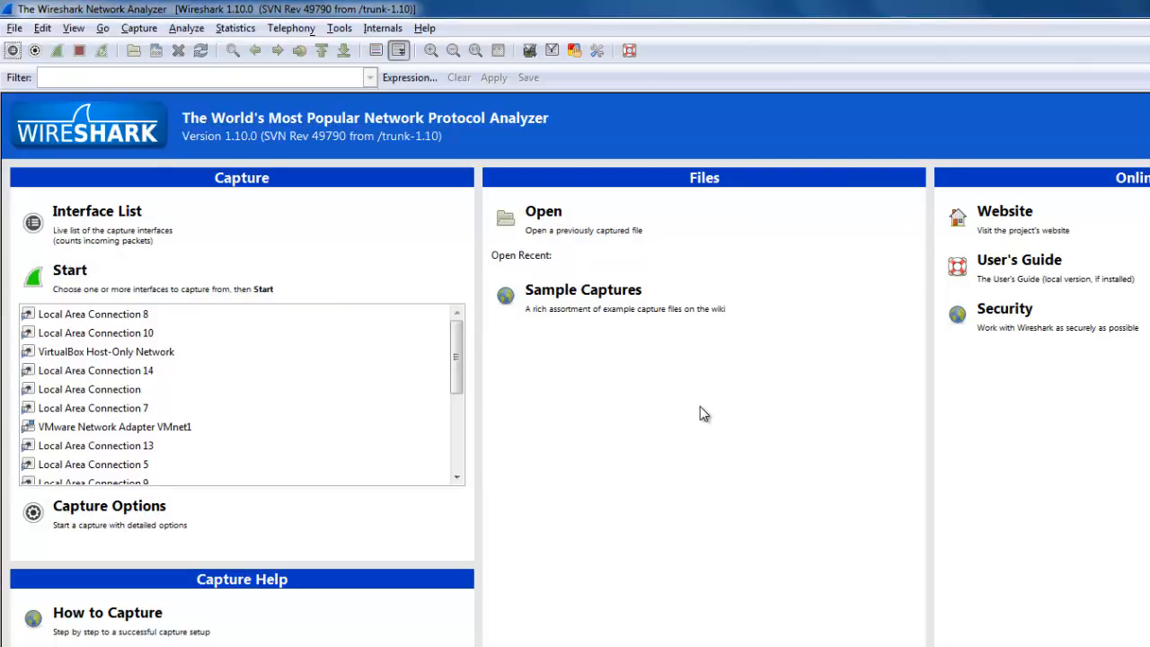
mouse_move(621, 388)
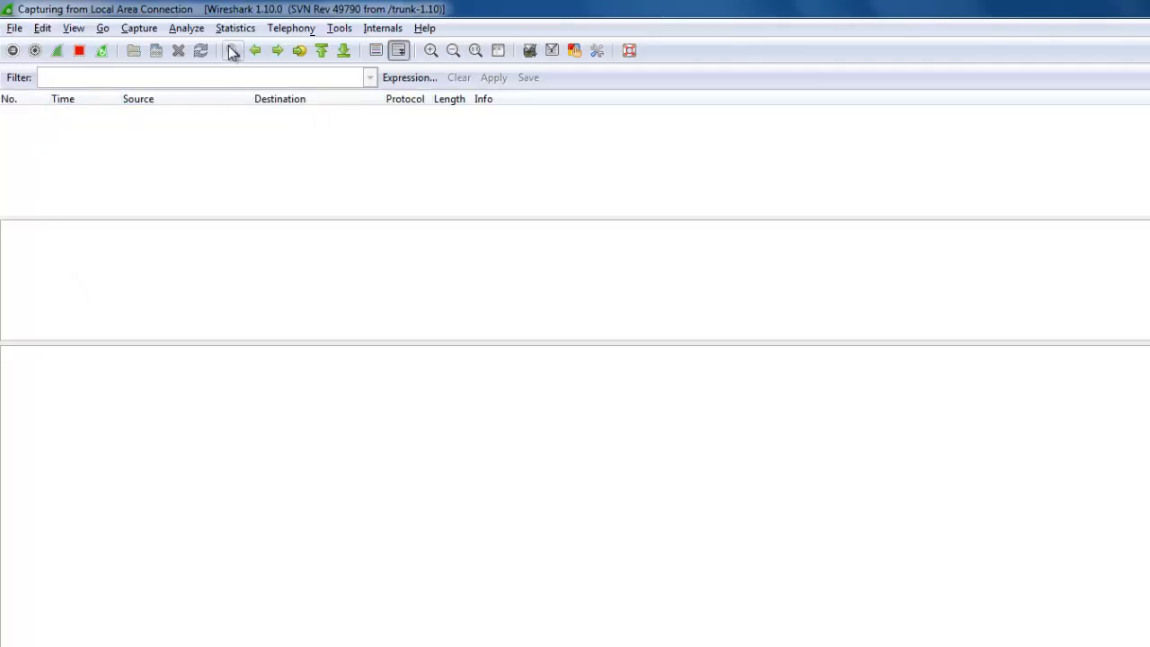
mouse_move(232, 51)
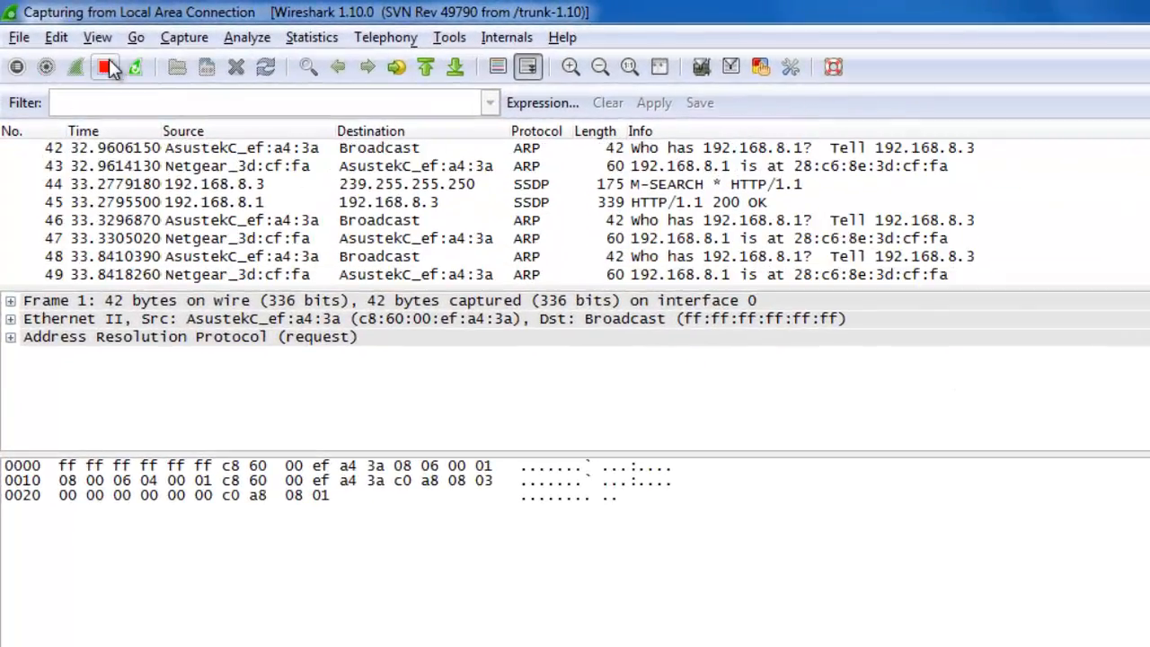
mouse_move(133, 66)
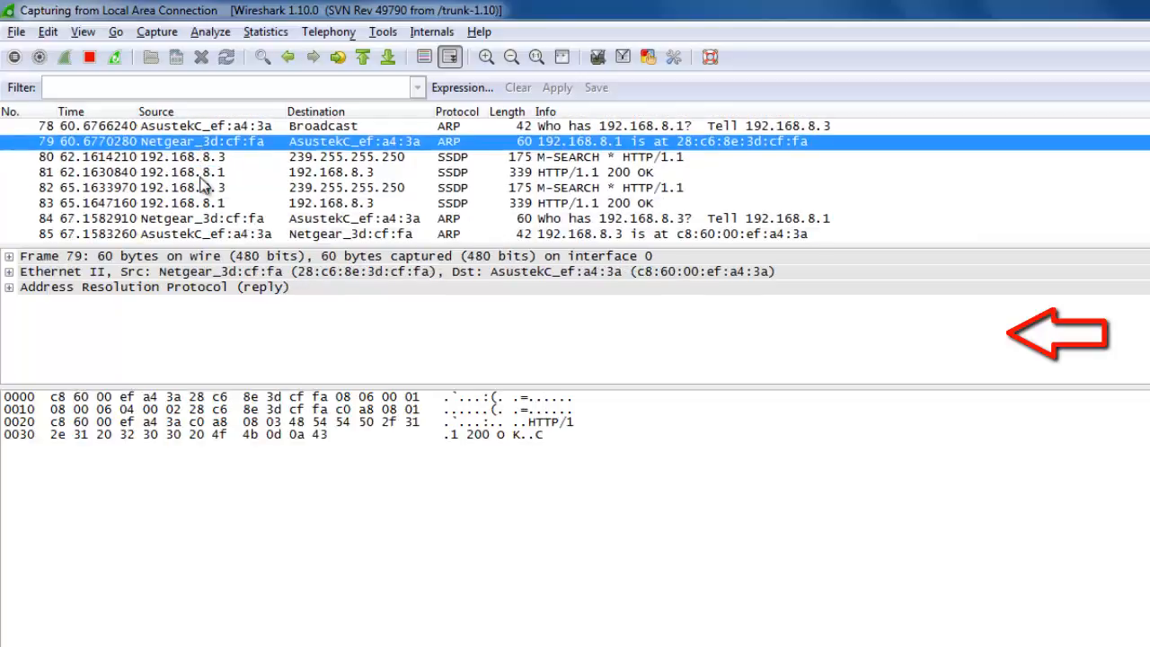
- Scroll down the packet list as the live capture accumulates ARP, SSDP and IGMP frames
scroll("down", 3)
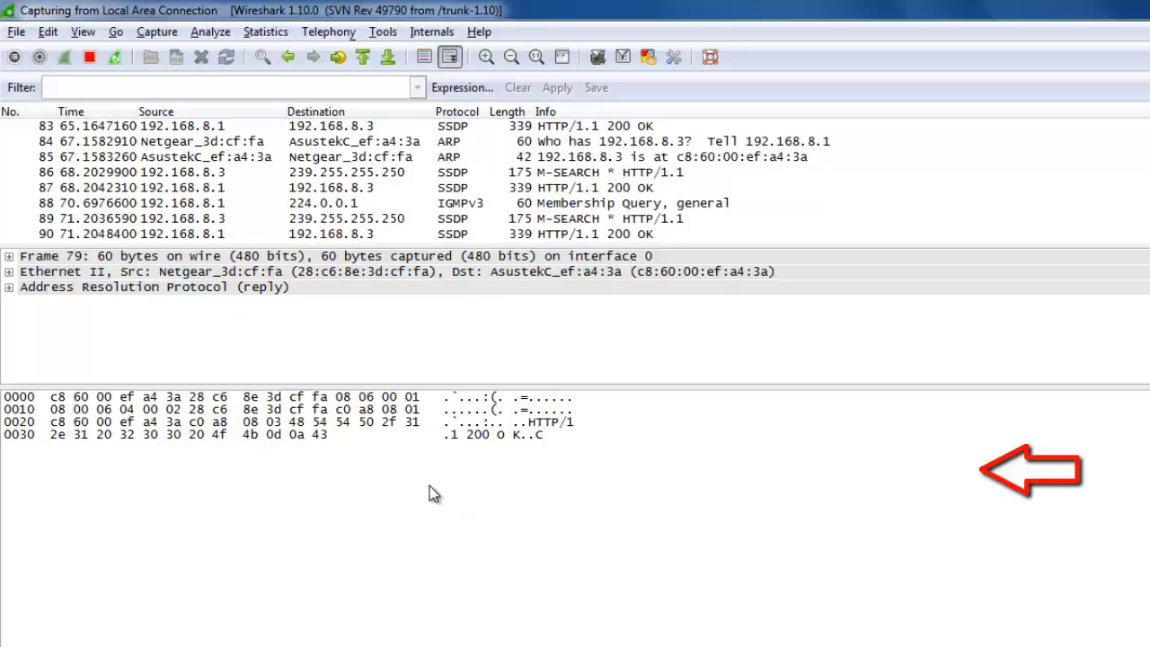
scroll("down", 3)
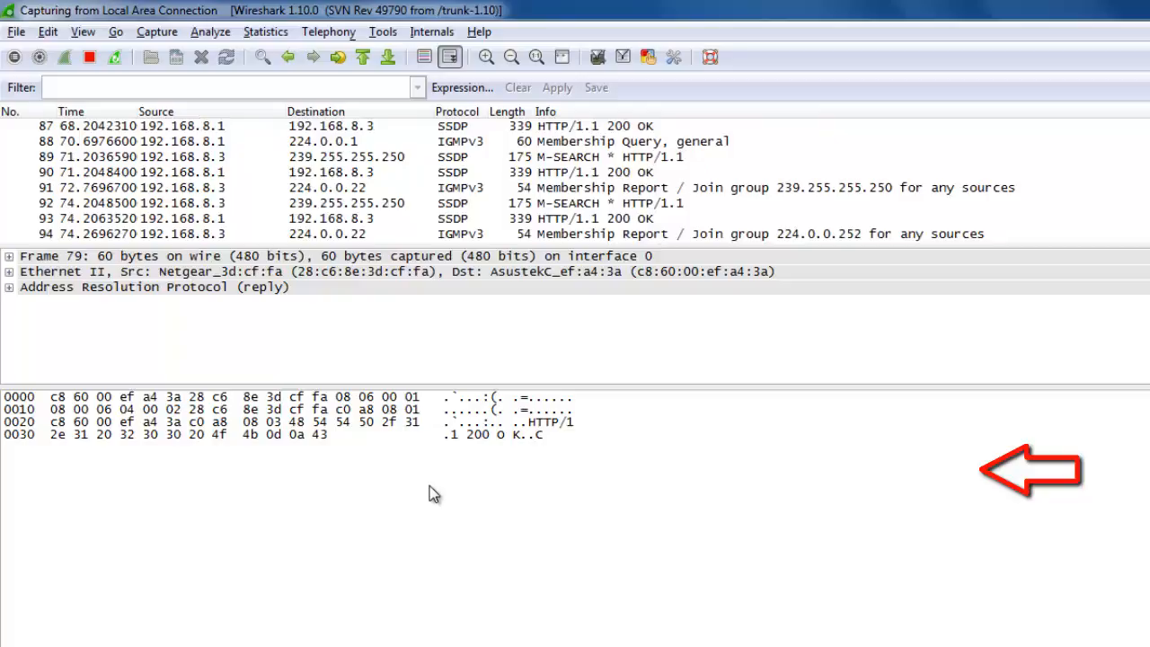
mouse_move(370, 388)
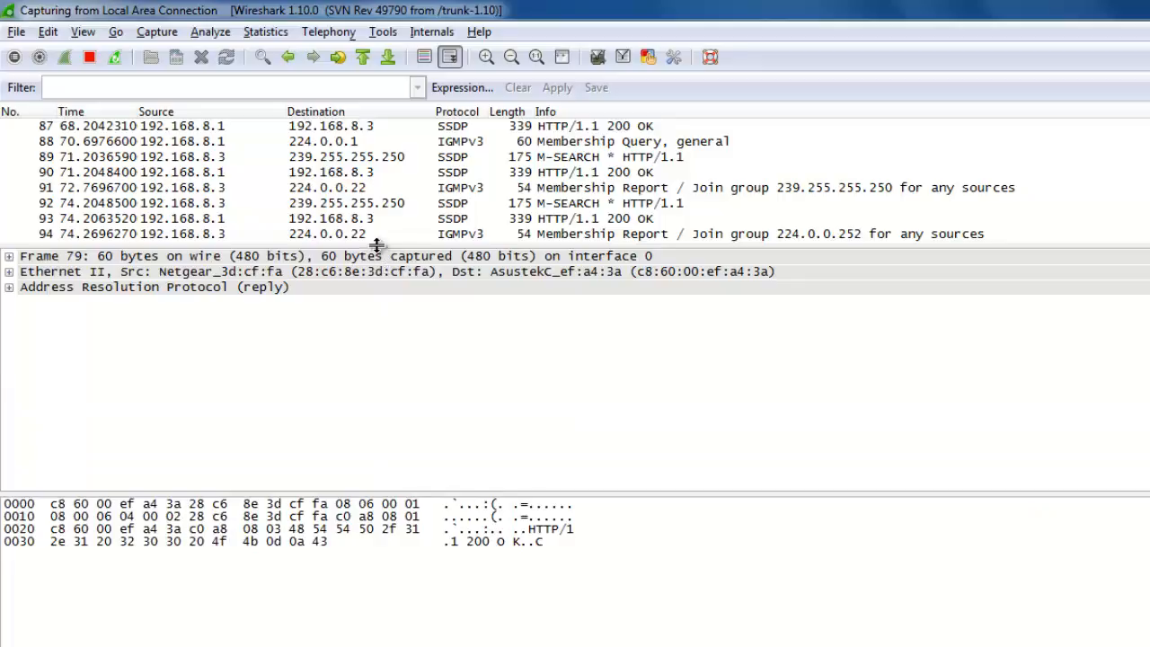
scroll("down", 3)
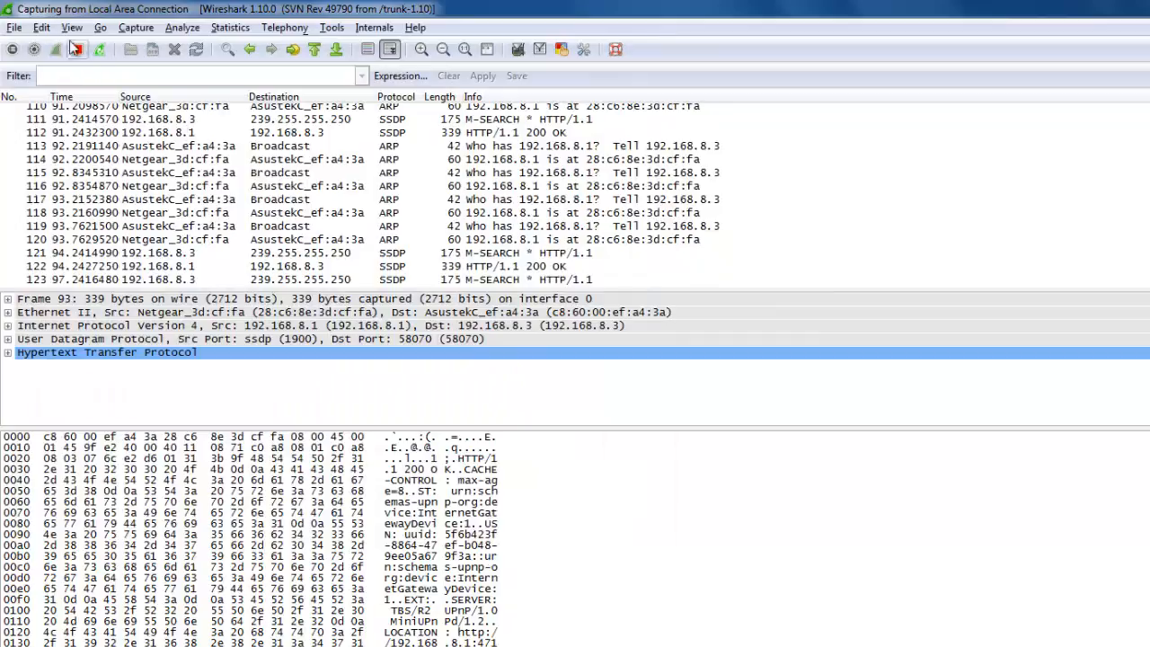
- Browse the File, Capture and Statistics menus, ending on the statistics analyses list
left_click(14, 27)
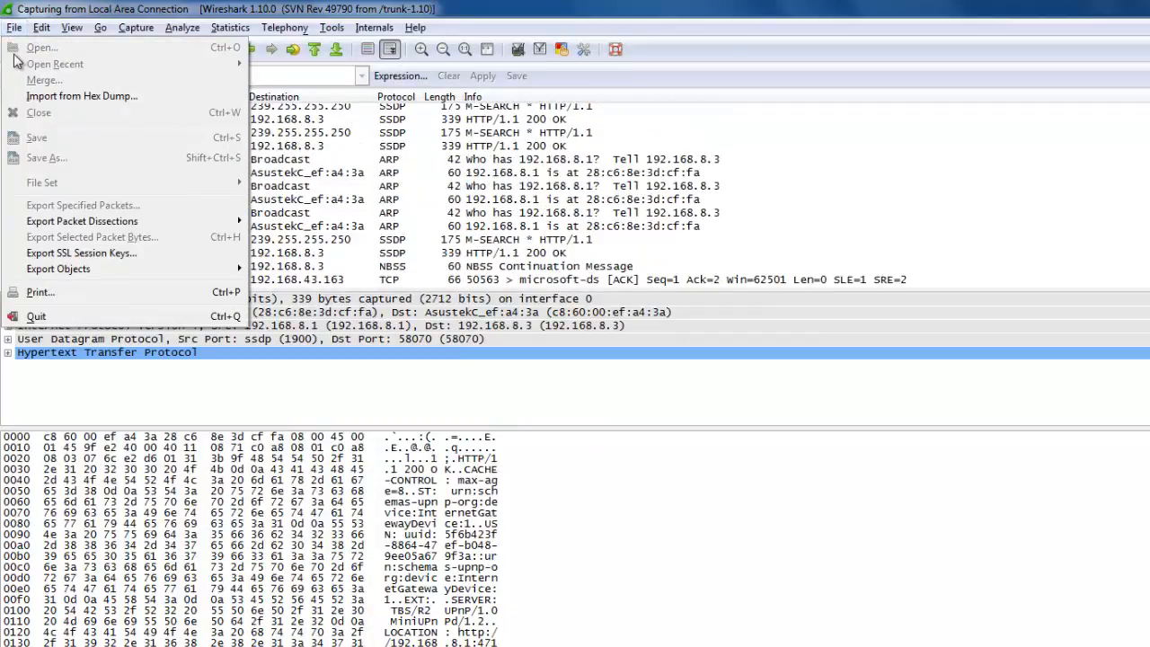
left_click(129, 27)
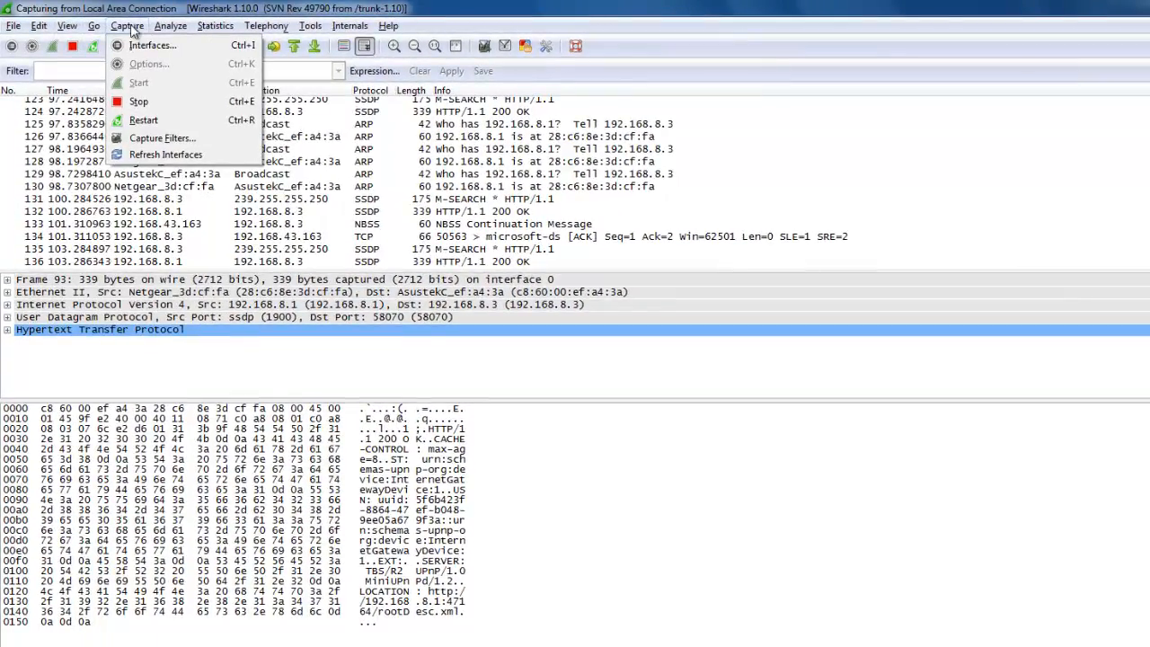
left_click(215, 25)
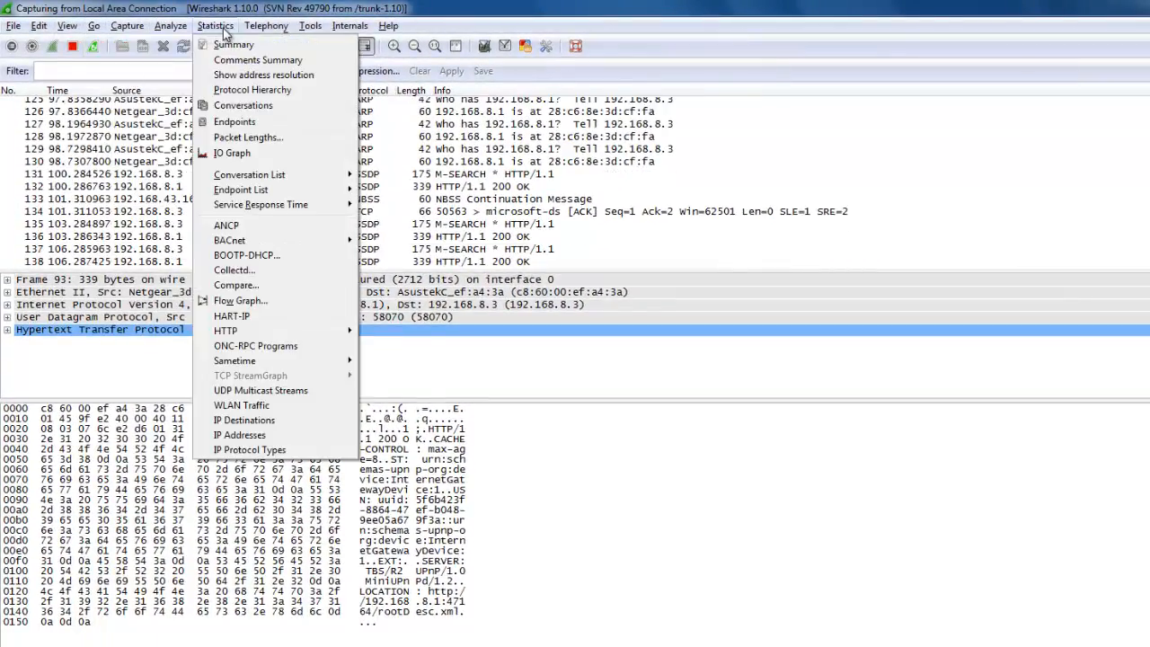